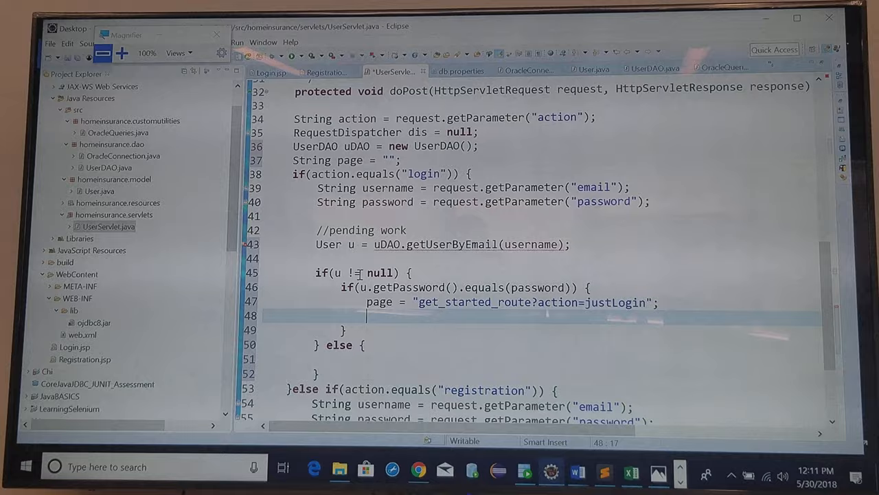
- Wrap the uDAO.getUserByEmail(username) lookup in a try/catch for SQLException, declaring User u before it
double_click(401, 77)
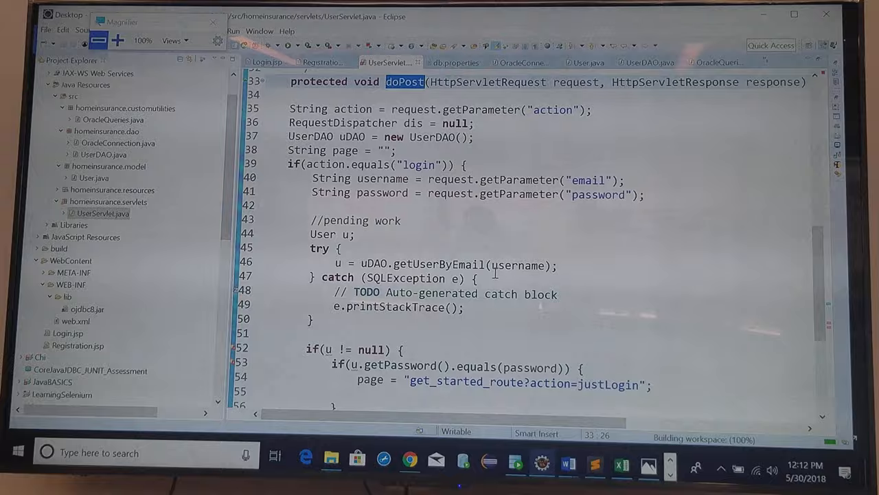
scroll(down, 3)
text(} else {)
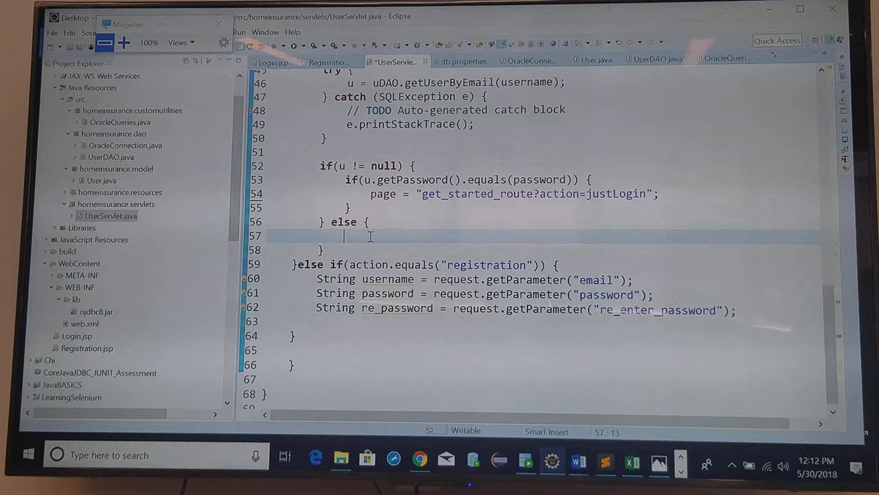
- On a failed lookup set the "error" attribute to "Wrongn Credentials" and call doGet(request, response), adding an empty else after the password check
text(page)
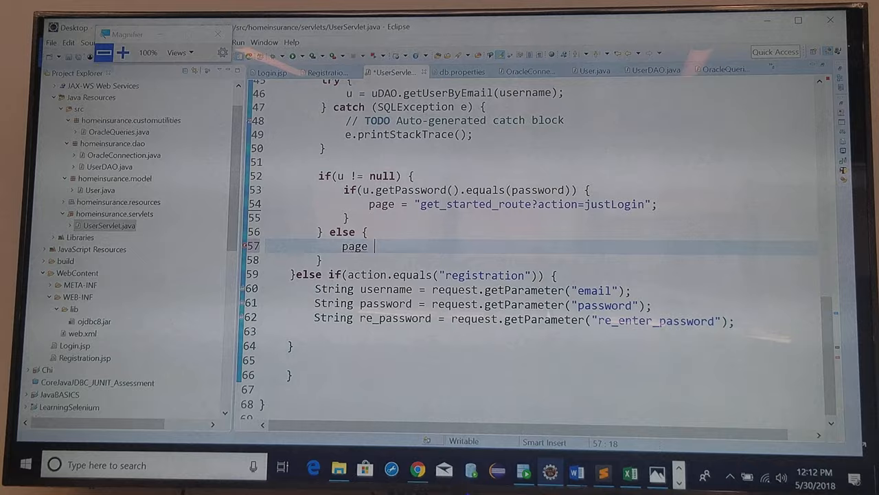
text(= "")
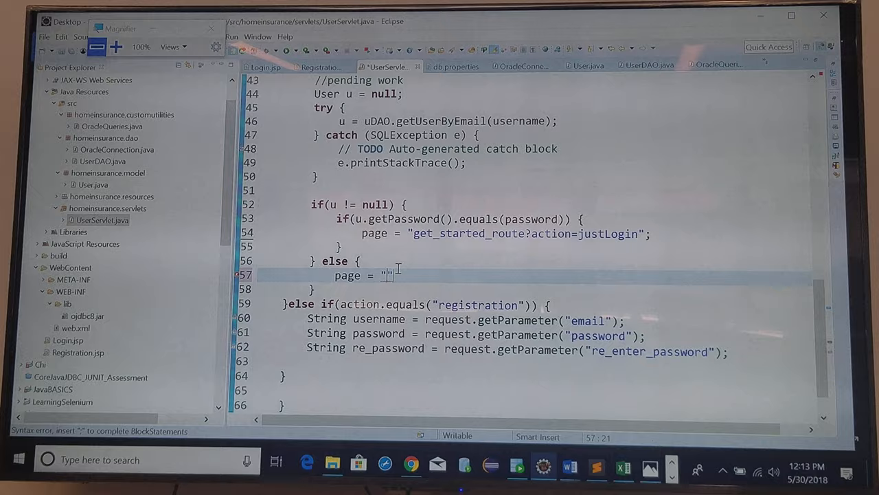
text(do)
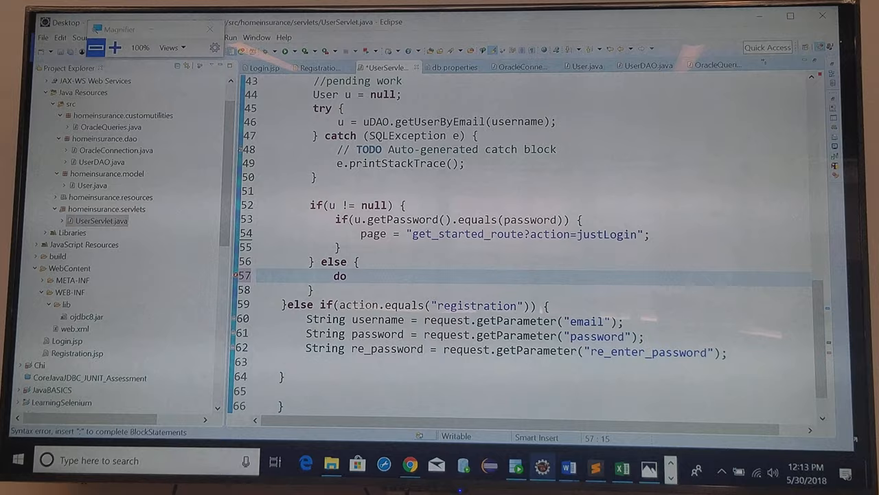
text(Get();)
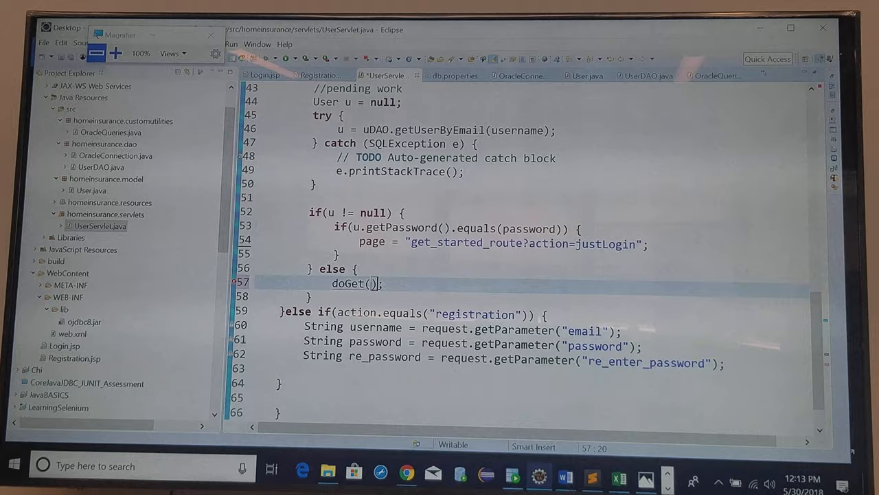
text(request, response)
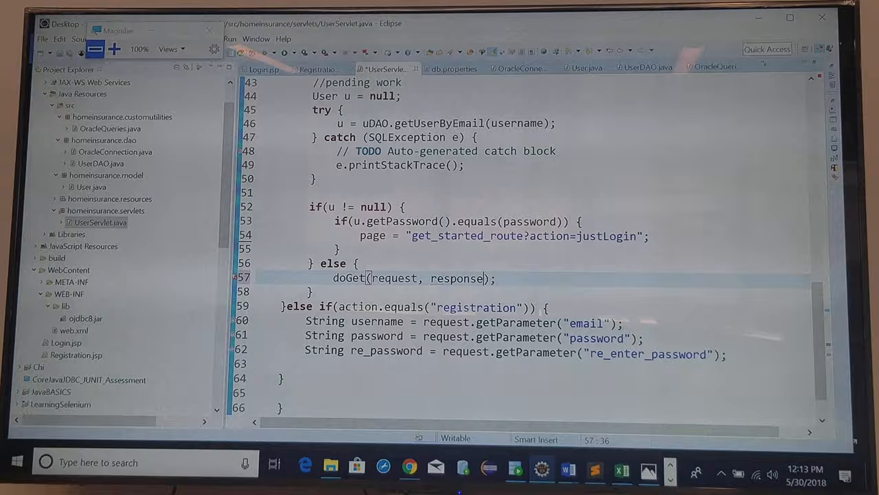
text(request.setAttribute("error", "W");)
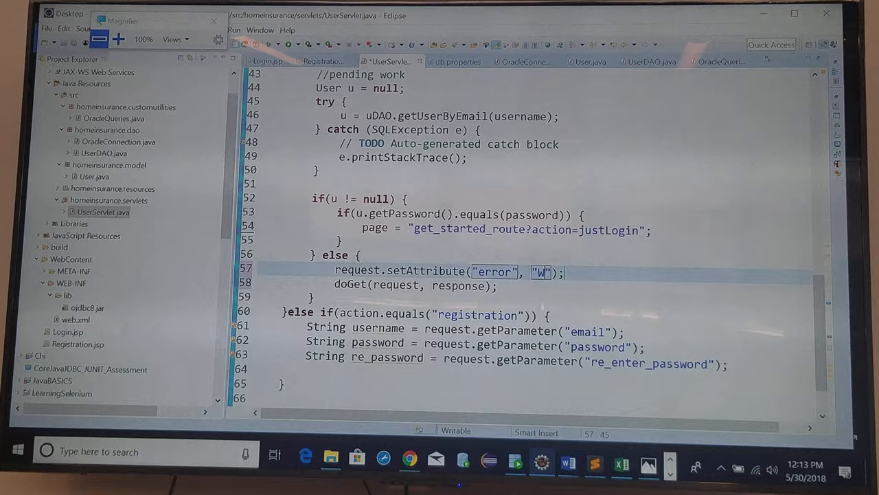
text(rongn Credentials)
click(534, 239)
text( else {)
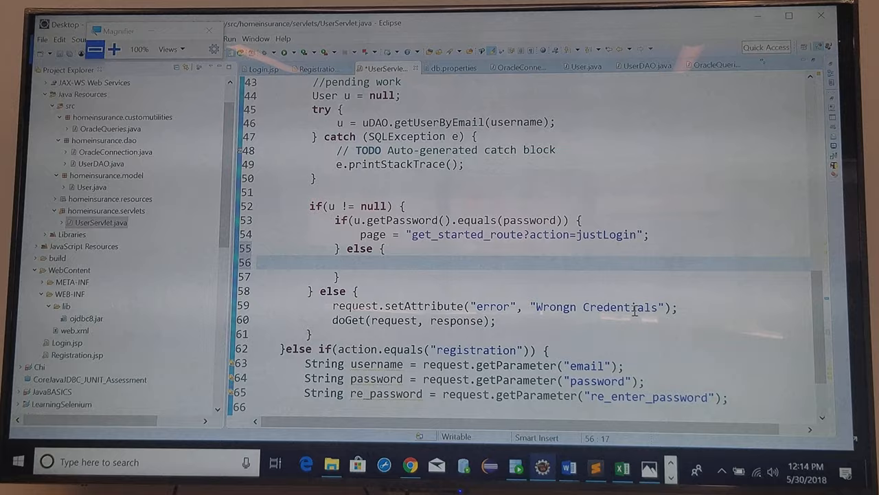
- Copy the setAttribute("error", "Wrongn Credentials") and doGet lines into the wrong-password else block
drag(332, 305, 492, 323)
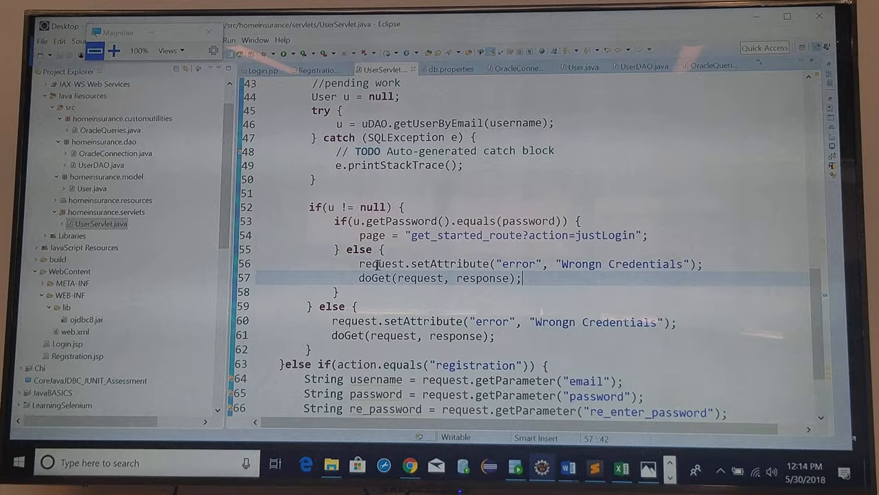
scroll(down, 3)
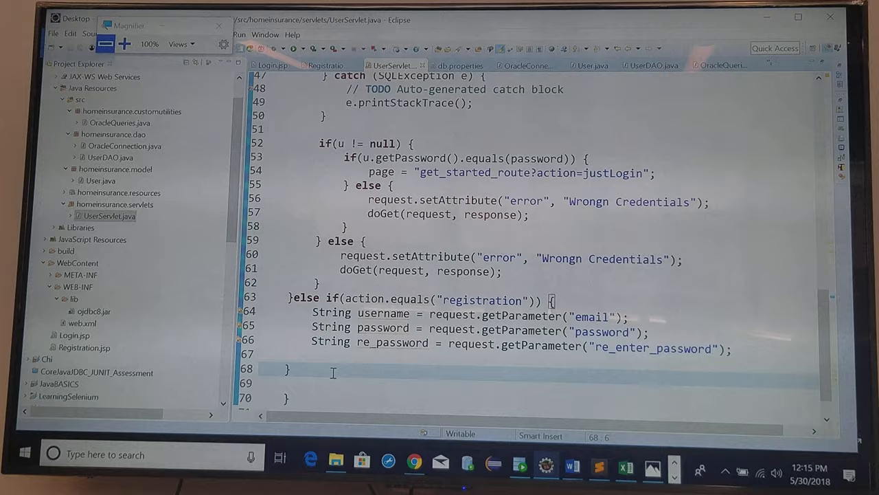
- End doPost with dis = request.getRequestDispatcher(page); and dis.forward(request, response);
text(dis =)
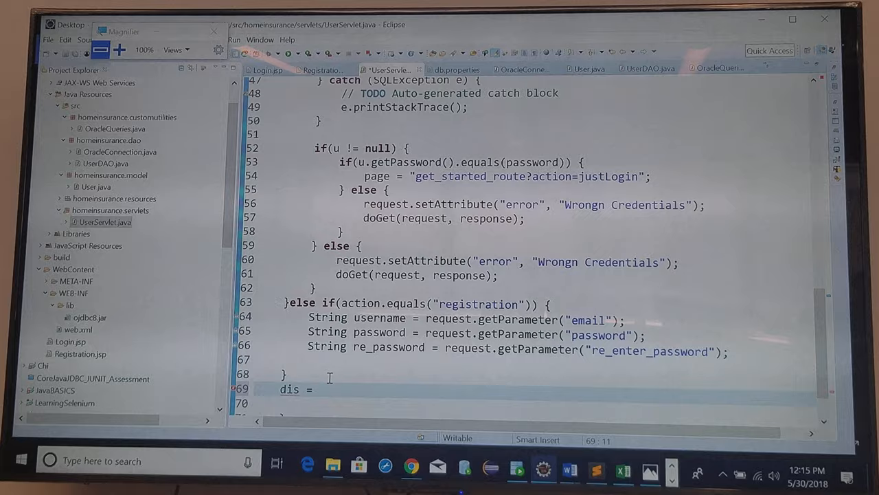
text(request.getRequestDispatcher(page);)
click(539, 402)
text(dis.forward(request, response);)
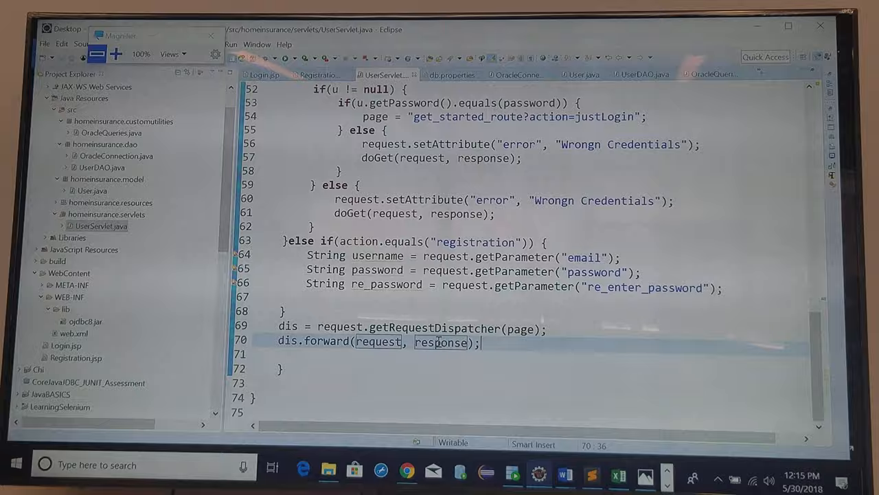
scroll(up, 3)
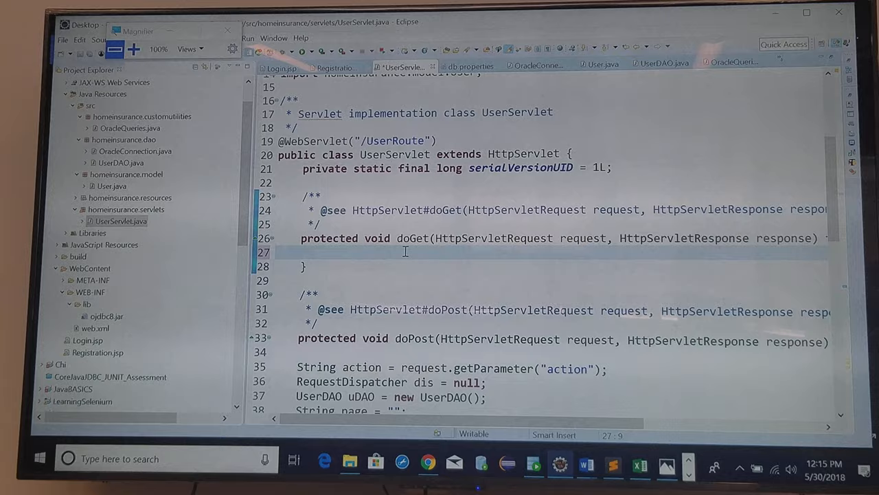
- Replace doGet's stub with RequestDispatcher dis = request.getRequestDispatcher("Login.jsp"); dis.forward(request, response);
text(H)
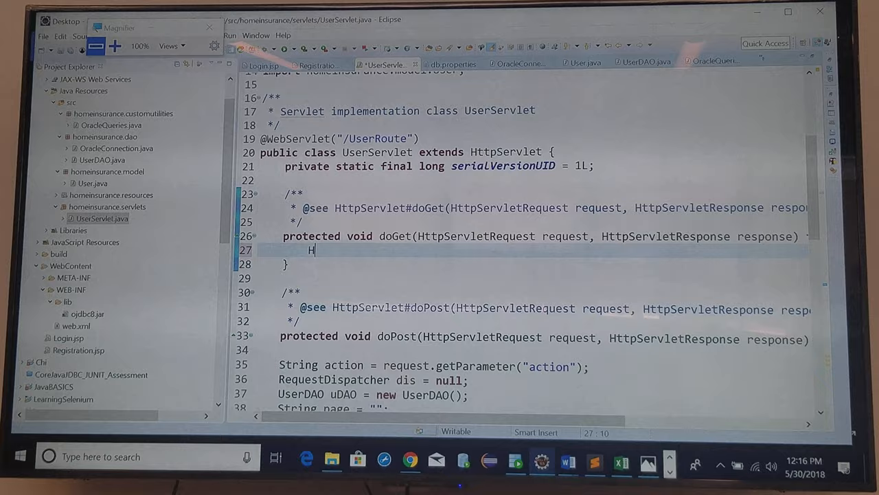
text(RequestDispatcher dis = request.getRequestDispatcher("Login.jsp");)
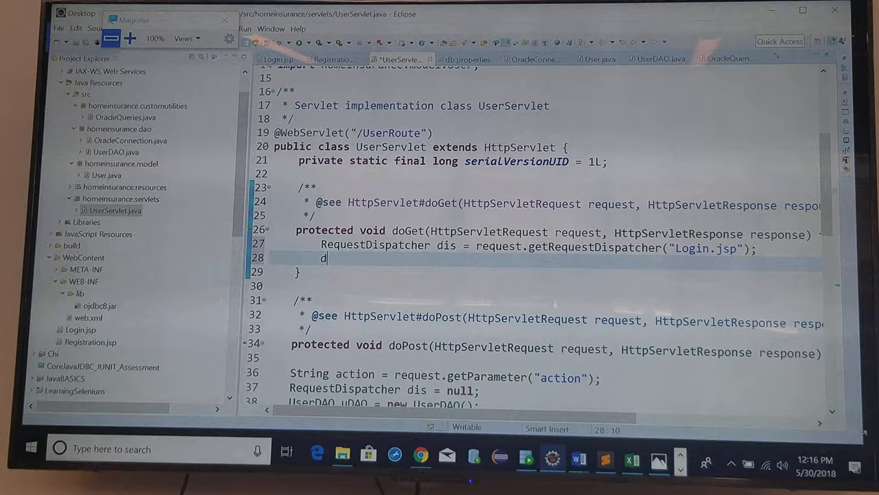
text(is.forward(request, response);)
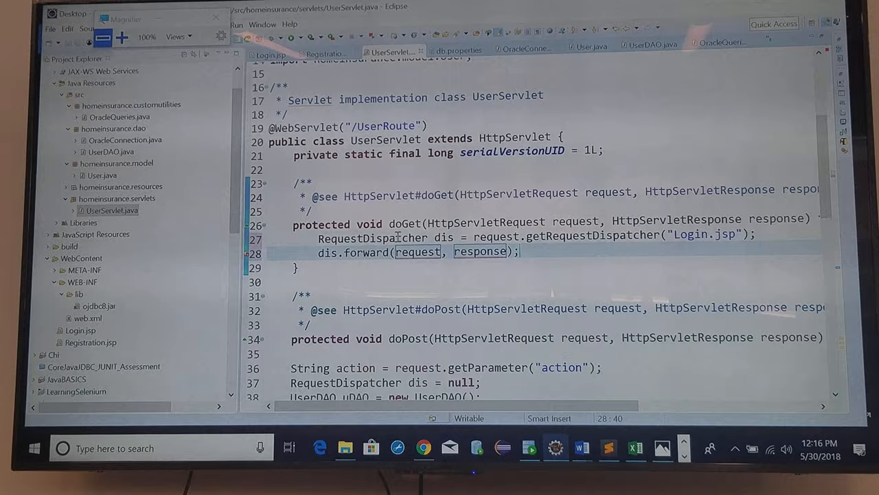
scroll(down, 3)
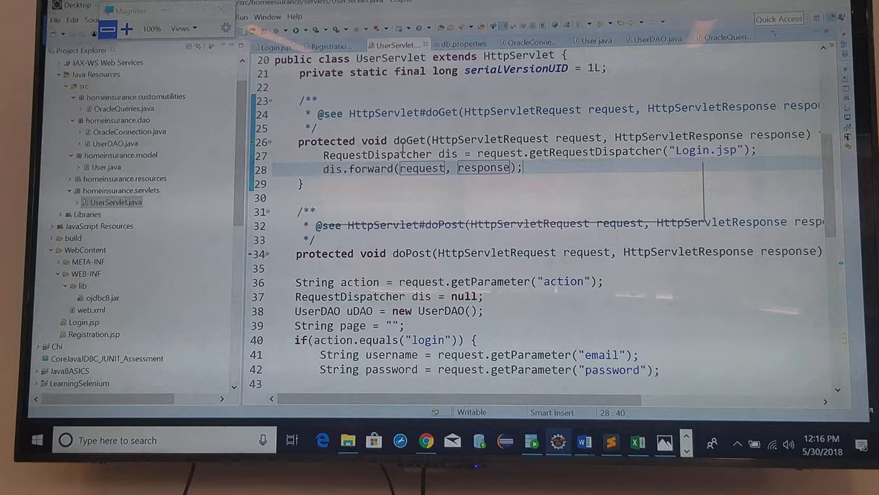
- Scroll down to the registration branch and add an empty line after the re_enter_password parameter read
scroll(down, 3)
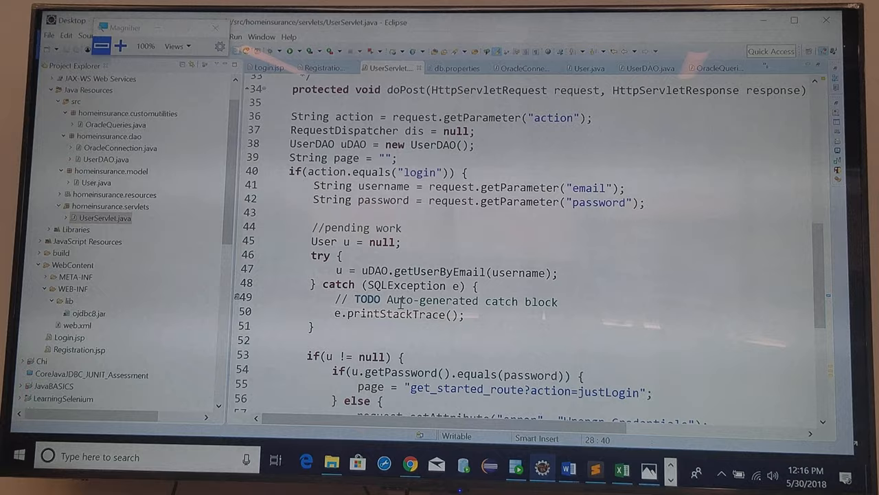
scroll(down, 3)
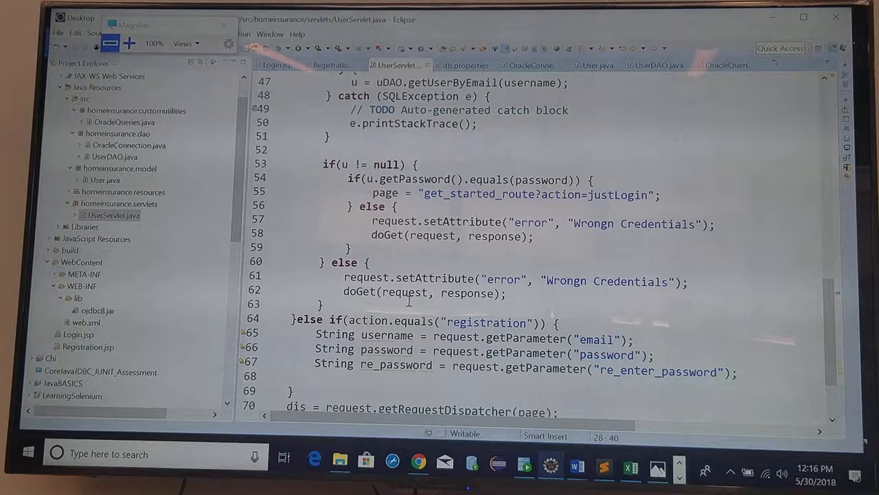
scroll(down, 3)
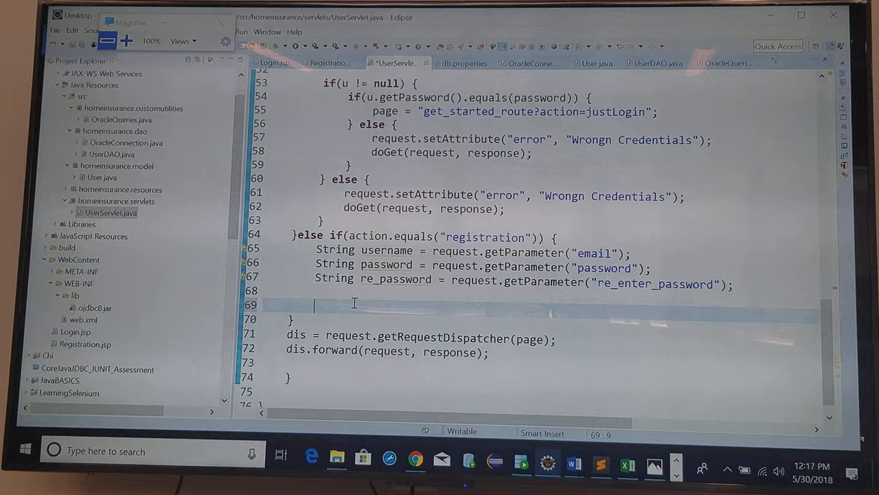
- Assign u = new User(username, password, 0) in the registration branch using the constructor suggestion
text(u)
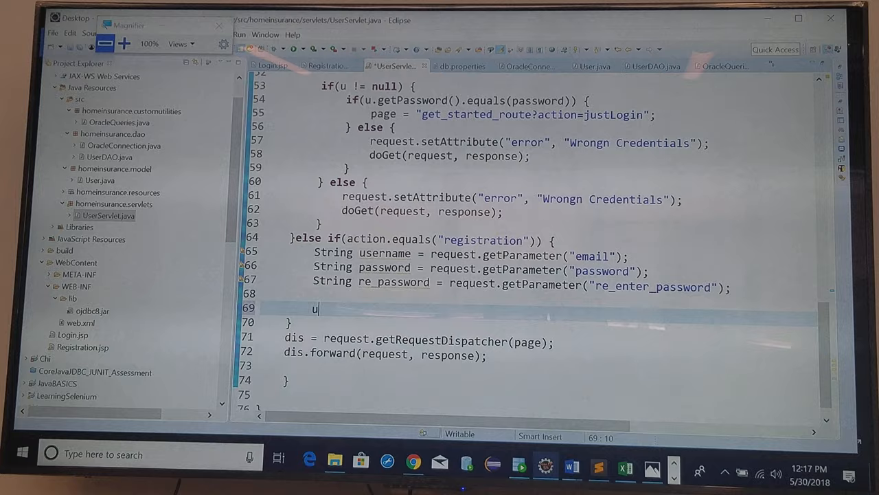
text(= new User();)
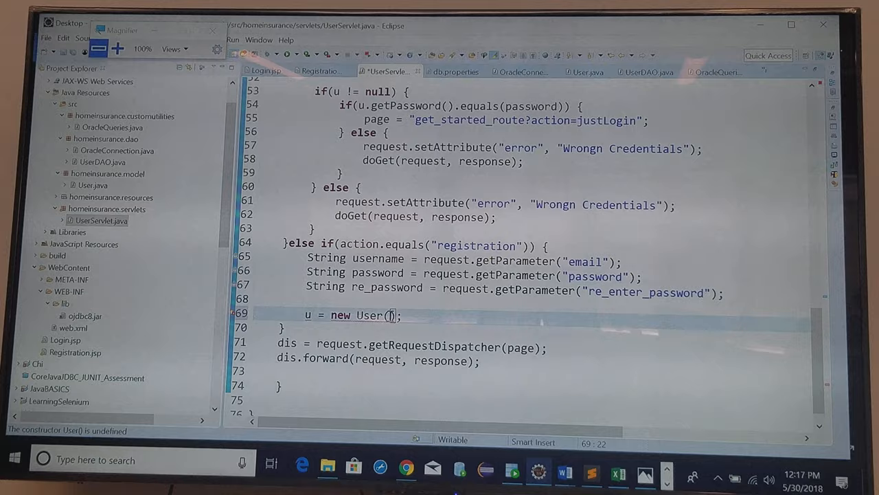
text(ema)
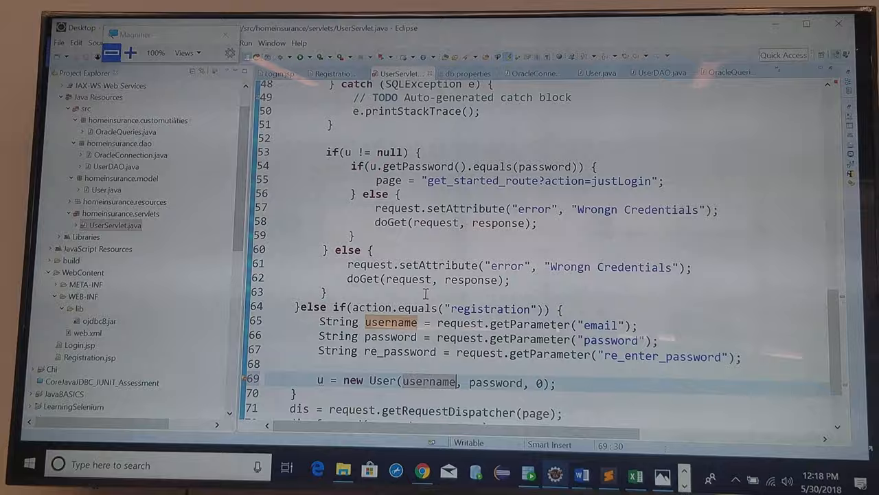
scroll(up, 3)
text(User u = null;)
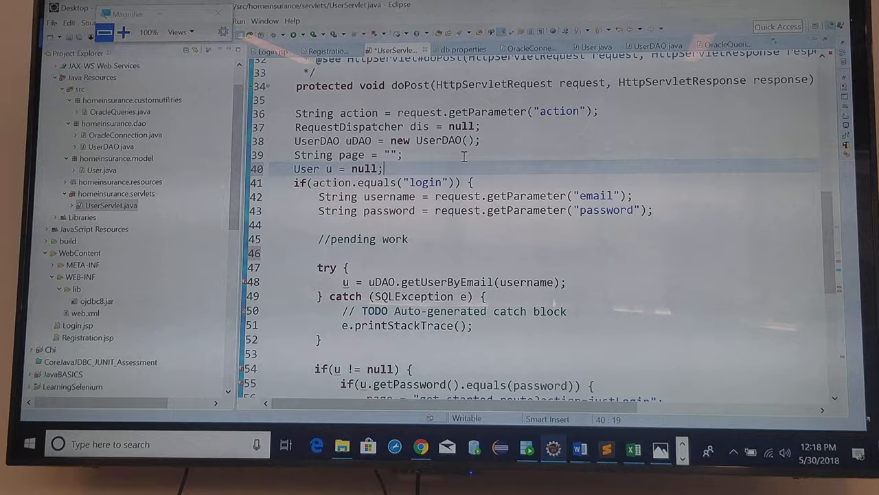
scroll(down, 3)
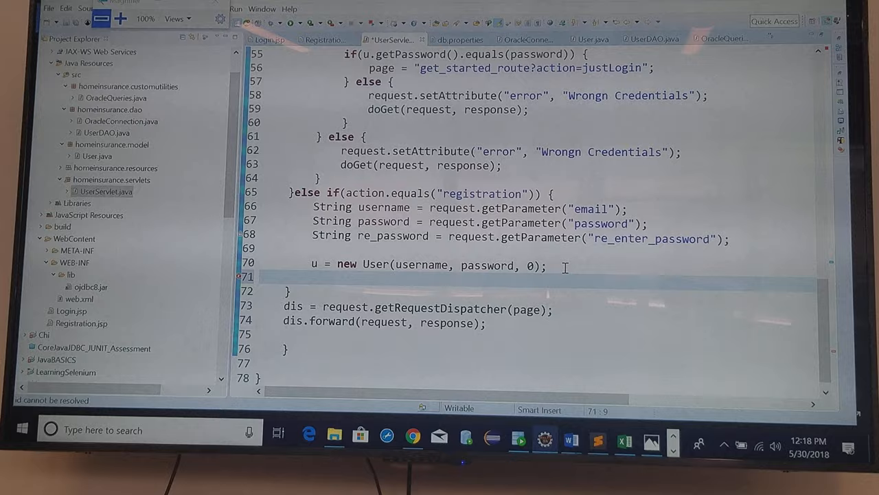
- Declare Integer id = -1, call id = uDAO.registerUser(u) inside a try/catch, then add if(id != null && id != -1) { }
text(Integer id =)
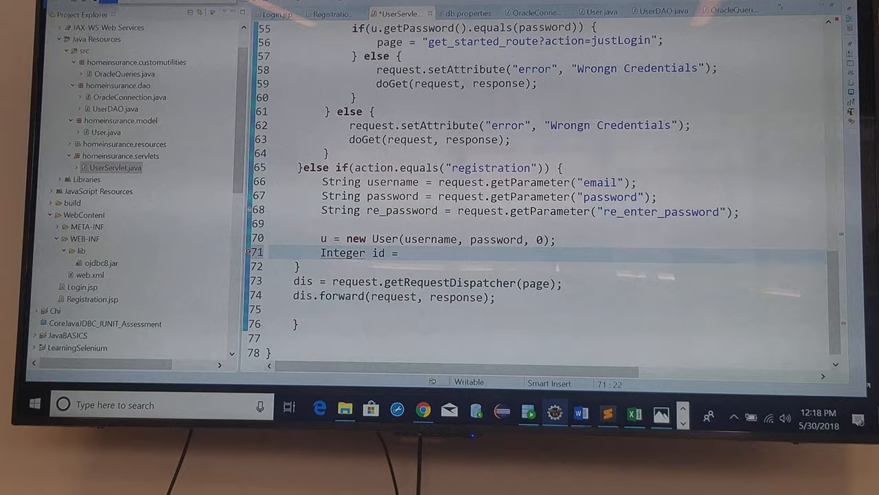
text(uDAO.registerUser(u);)
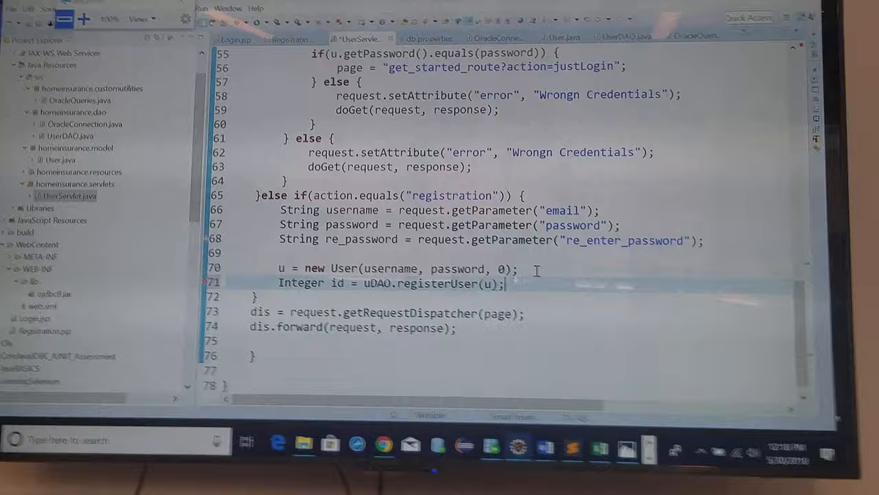
text(if(id ))
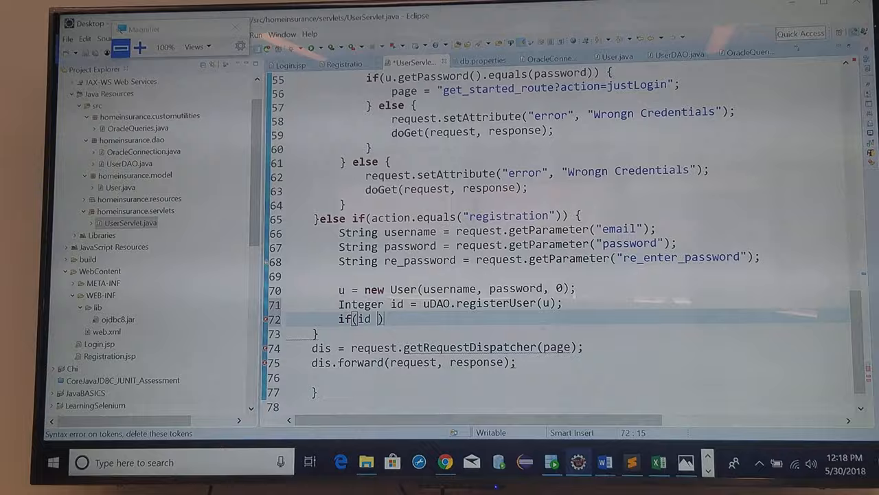
text(!= null)
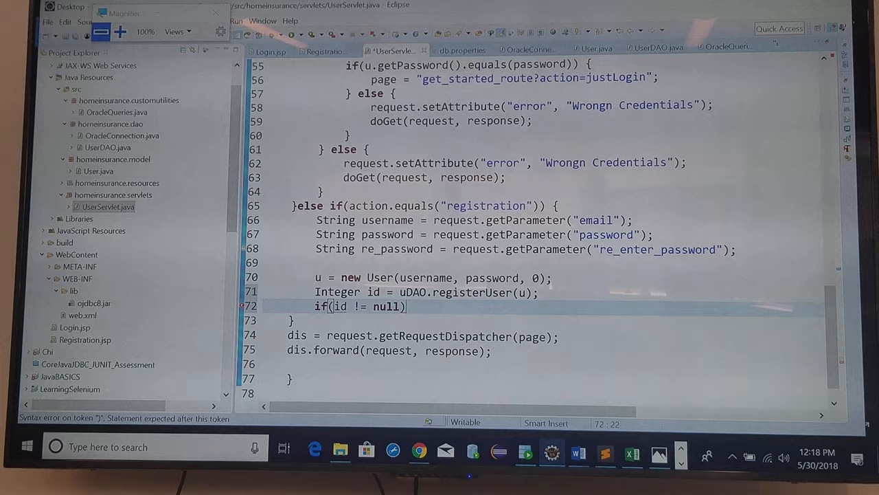
text(&& id != -1)
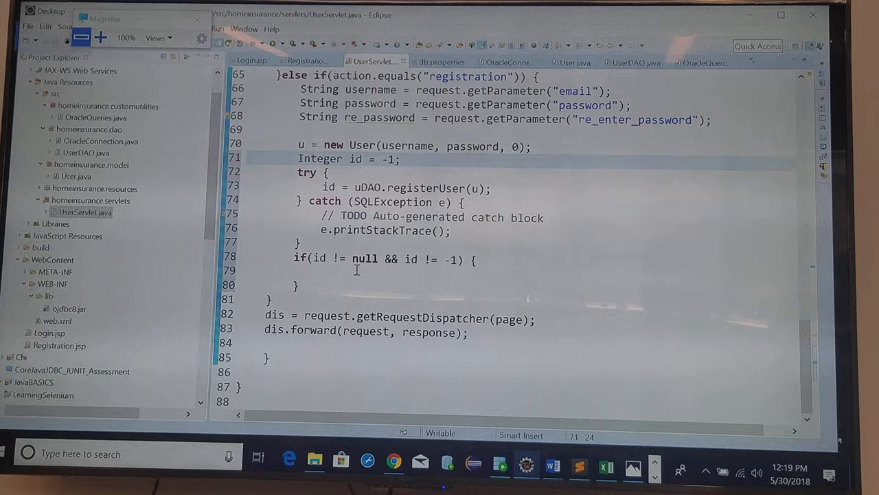
- On successful registration set page = "get_started_route?action=justLogin" and start an else setting the error attribute
scroll(up, 3)
text(page = "get_started_route?action=justLogin";)
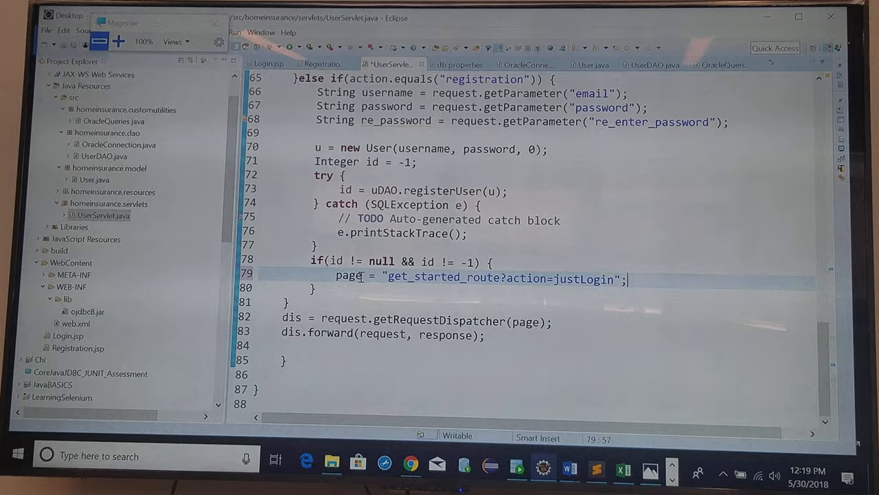
scroll(up, 3)
text(request.setAttribute("error", "Wrongn Credentials");)
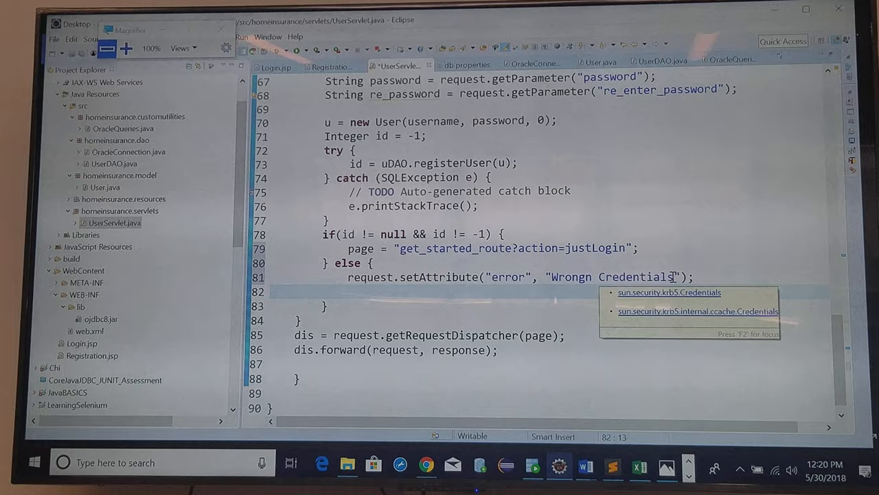
- Set the failed-registration error to "Something went wrong" and forward via getRequestDispatcher("Registration.jsp")
text(Someth)
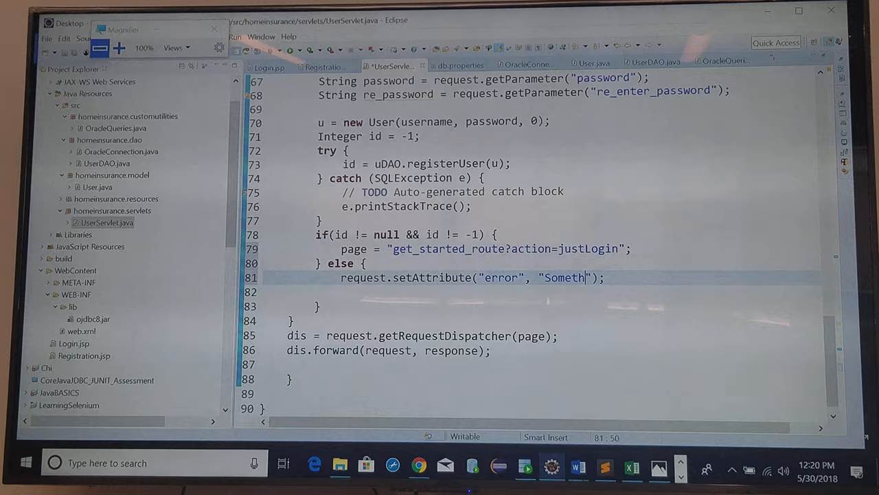
text(ing went wrong)
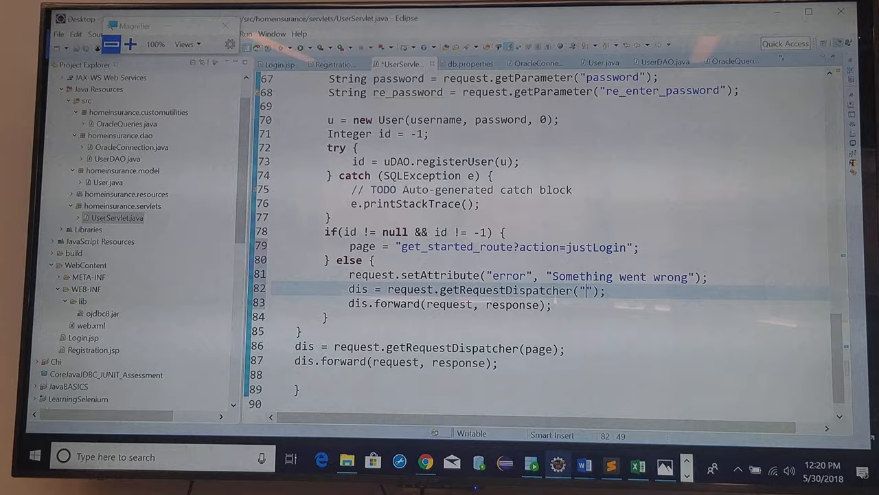
text(REG)
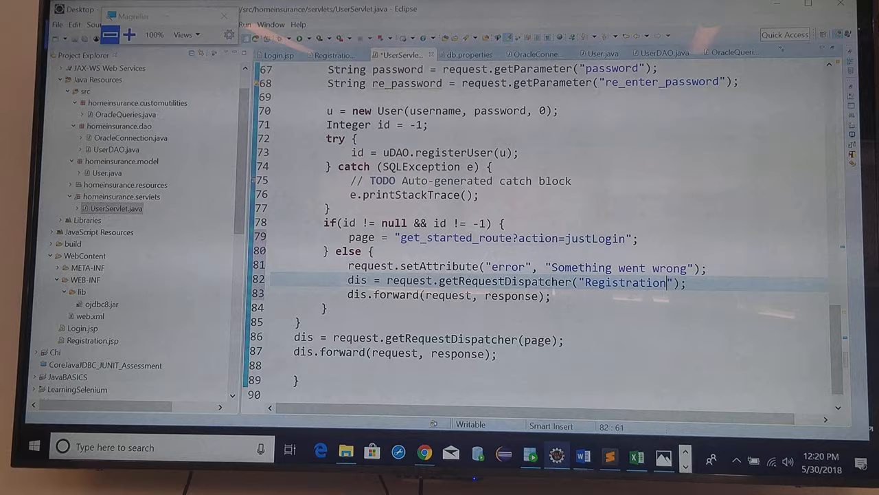
text(.jsp)
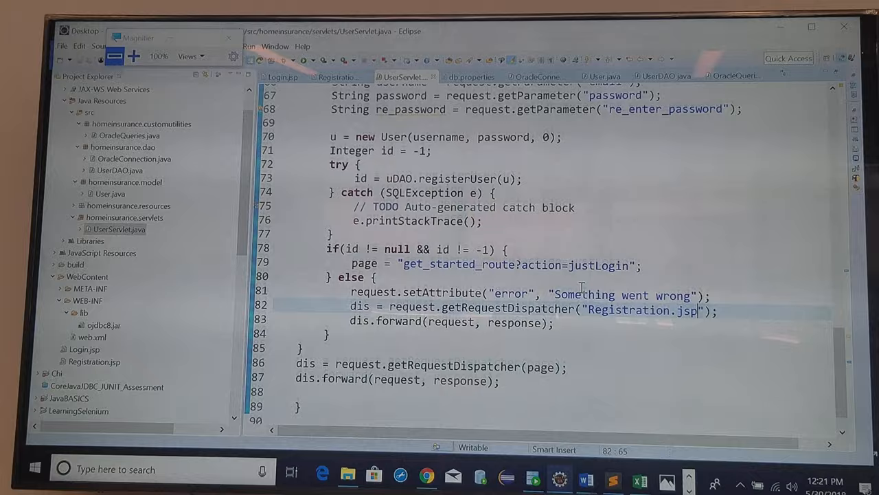
scroll(up, 3)
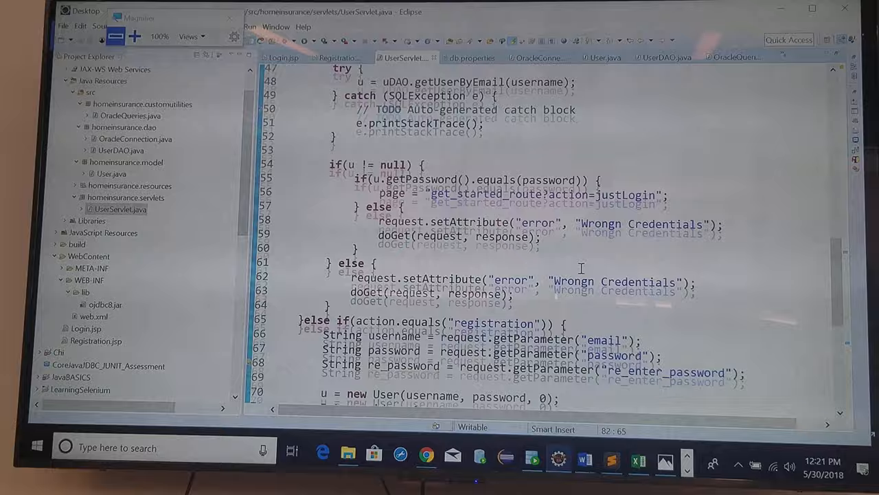
scroll(down, 3)
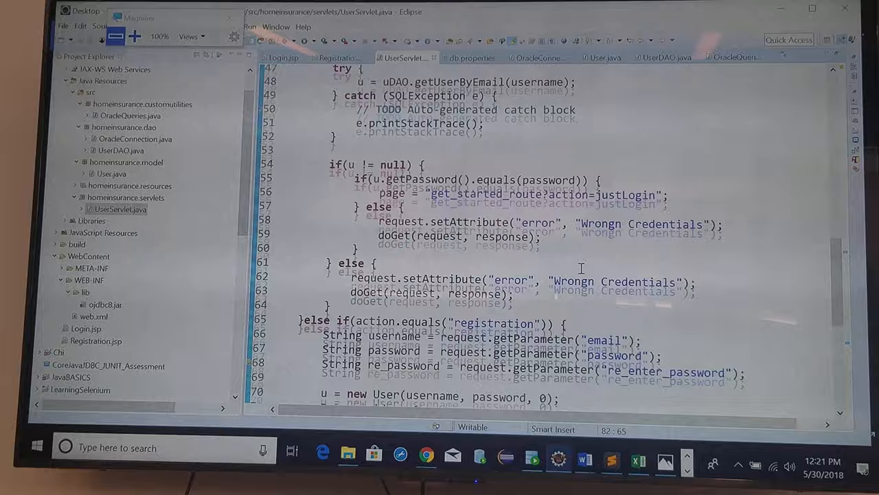